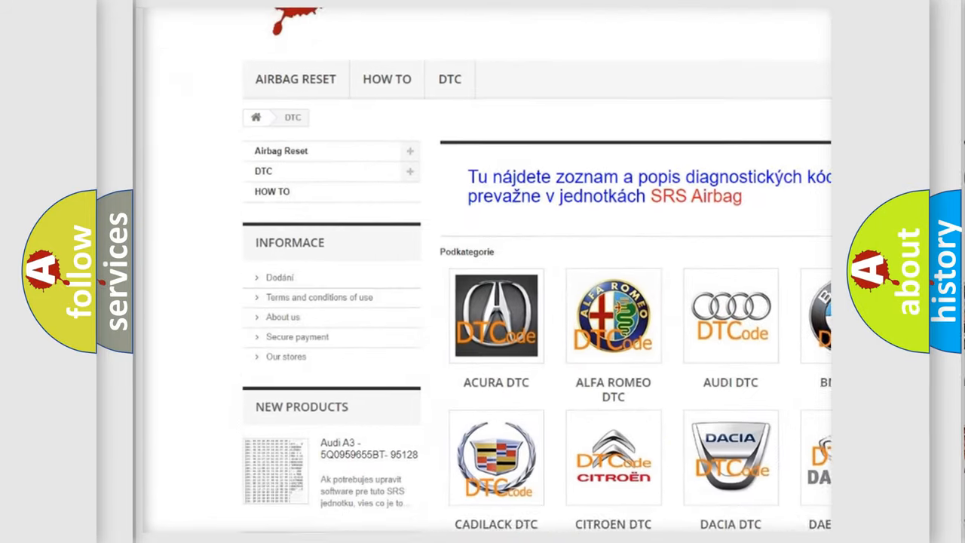
scroll(down, 3)
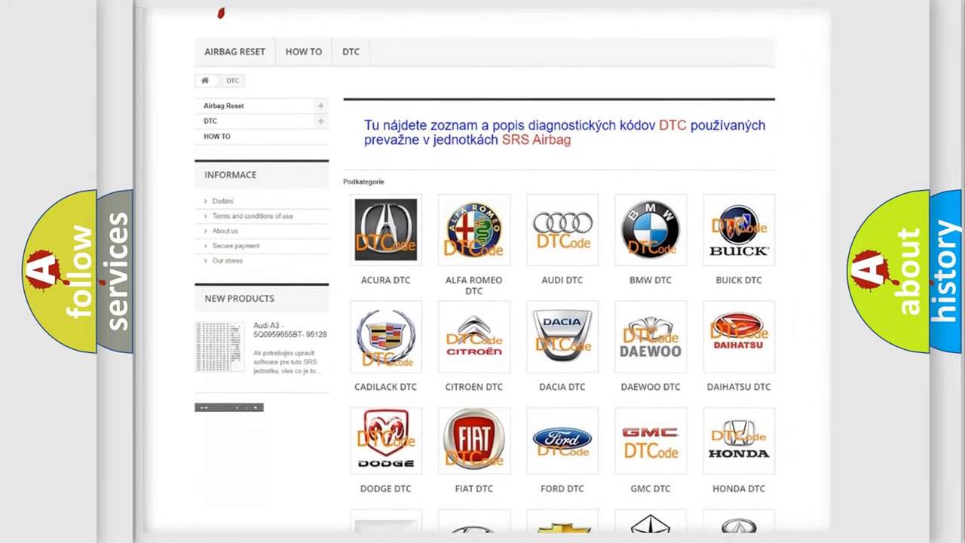
scroll(down, 3)
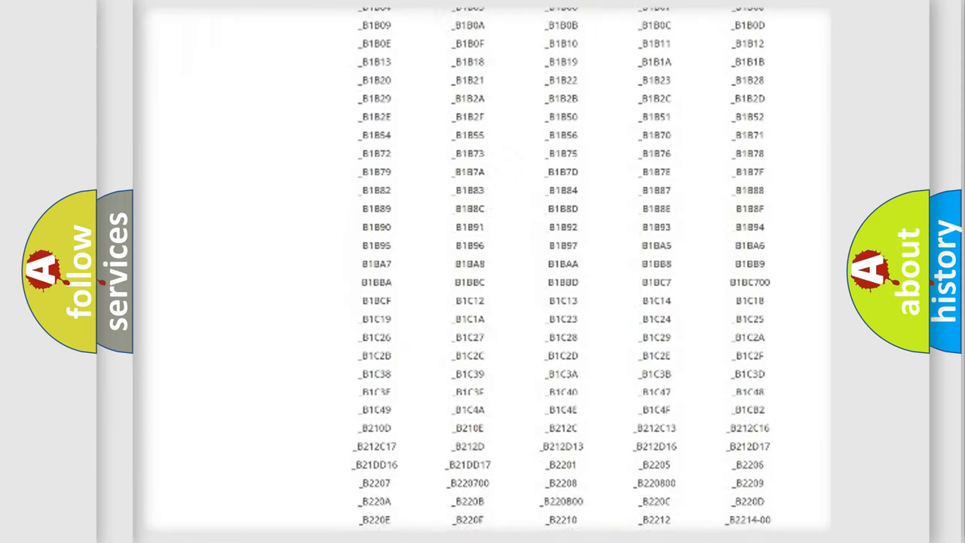
scroll(down, 3)
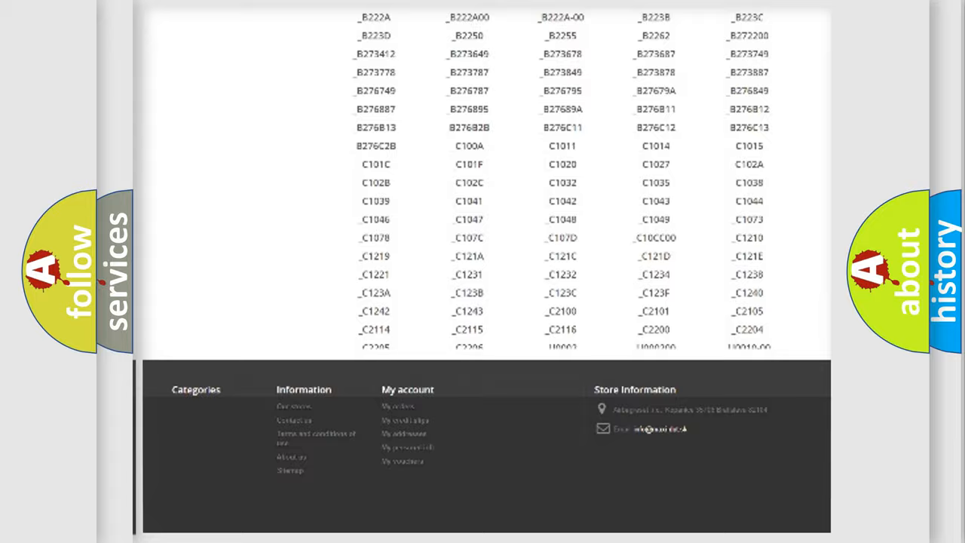
scroll(up, 3)
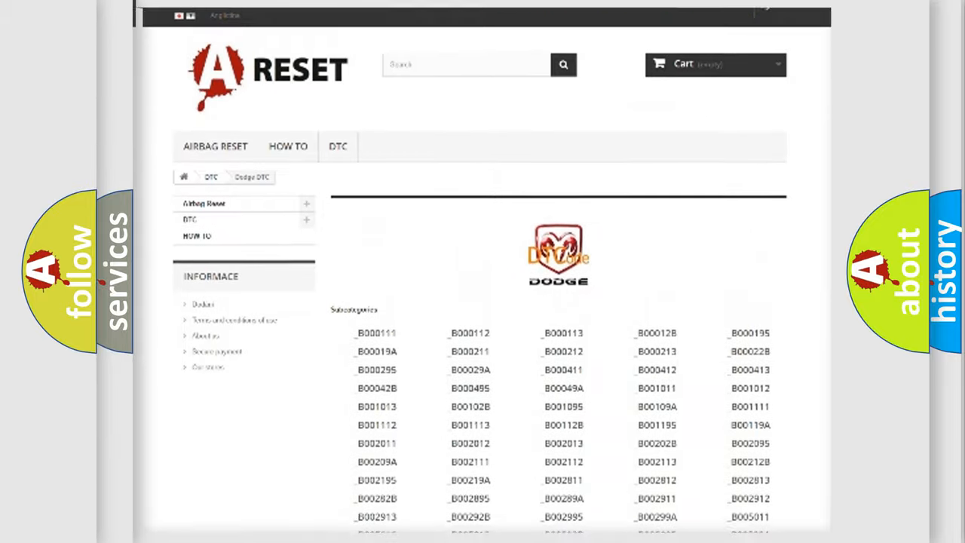